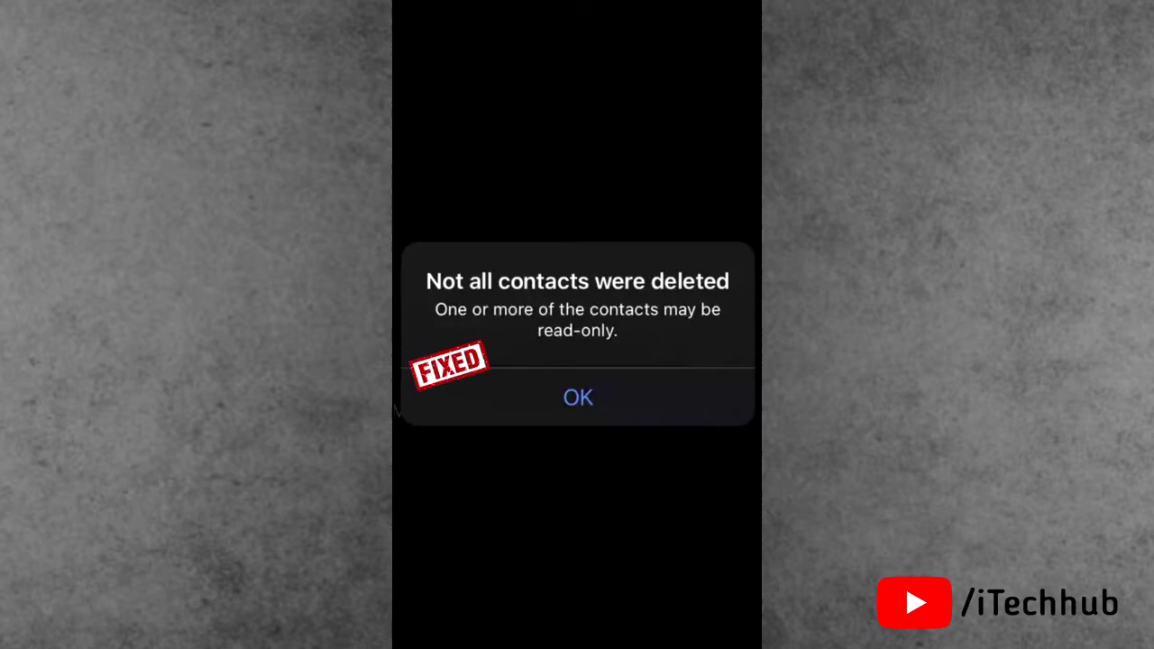
Tap OK on the 'Not all contacts were deleted' warning
{"action": "left_click", "coordinate": [577, 397]}
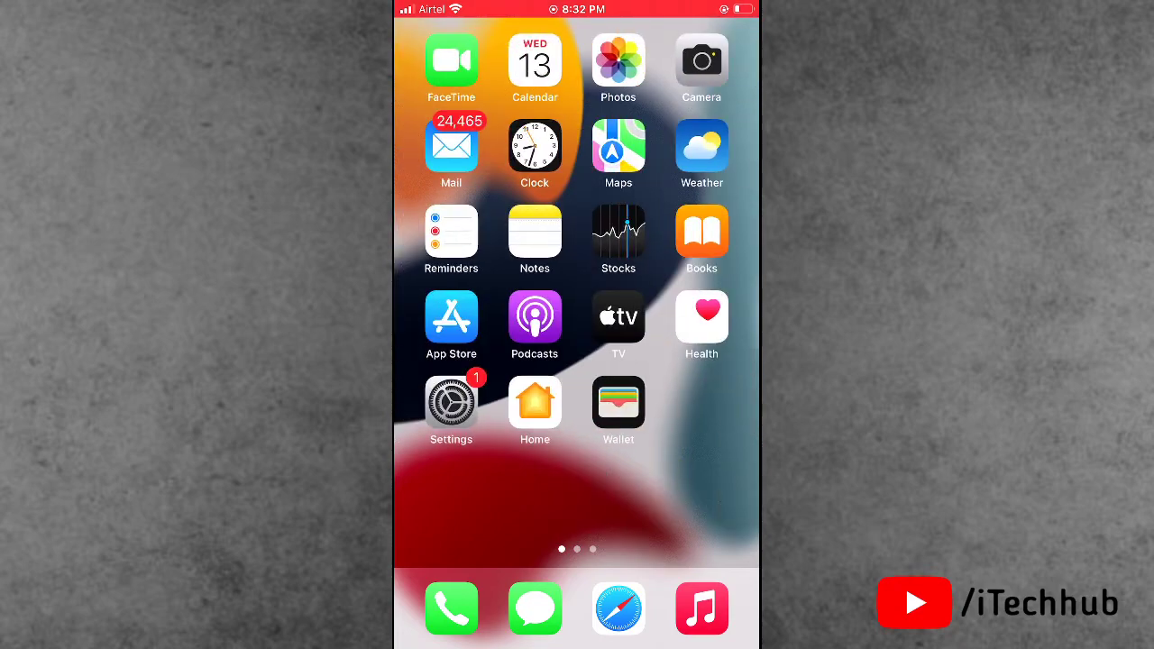
Swipe through the Home Screen pages to the third page with WhatsApp
{"action": "scroll", "scroll_direction": "left", "scroll_amount": 3}
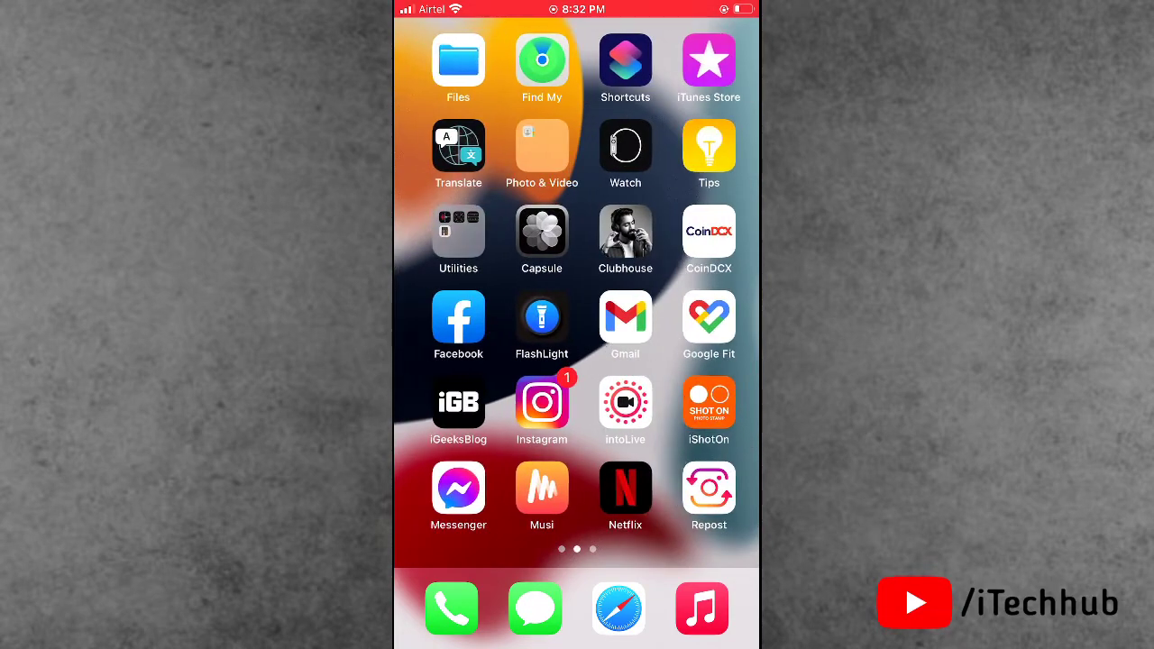
{"action": "scroll", "scroll_direction": "right", "scroll_amount": 3}
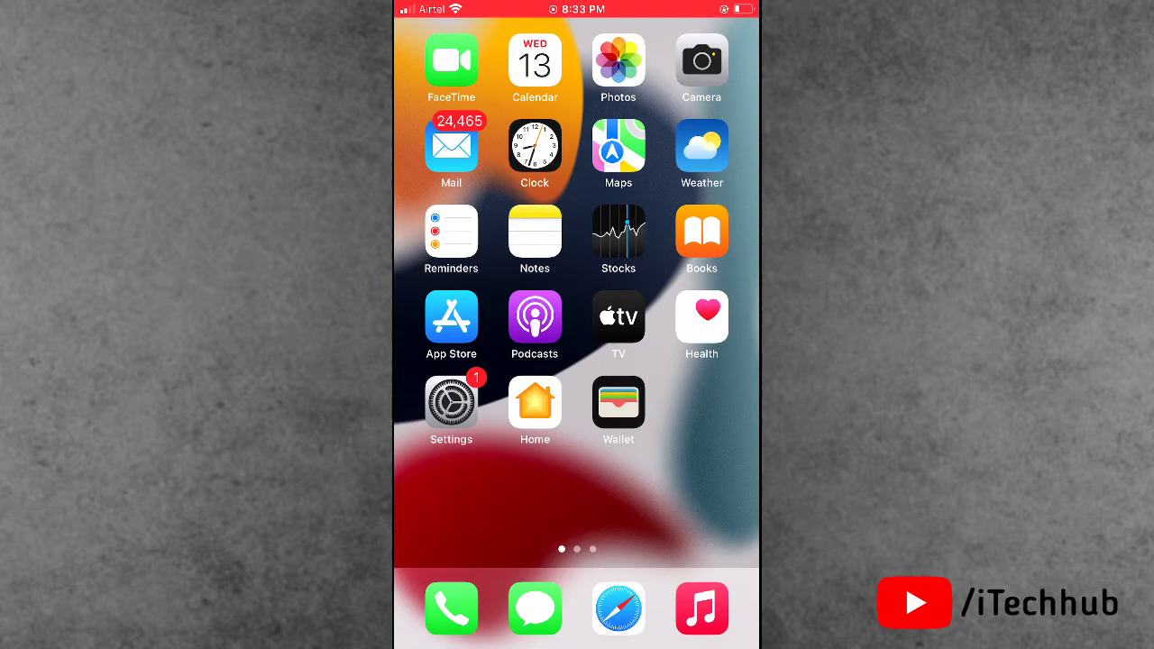
{"action": "scroll", "scroll_direction": "left", "scroll_amount": 3}
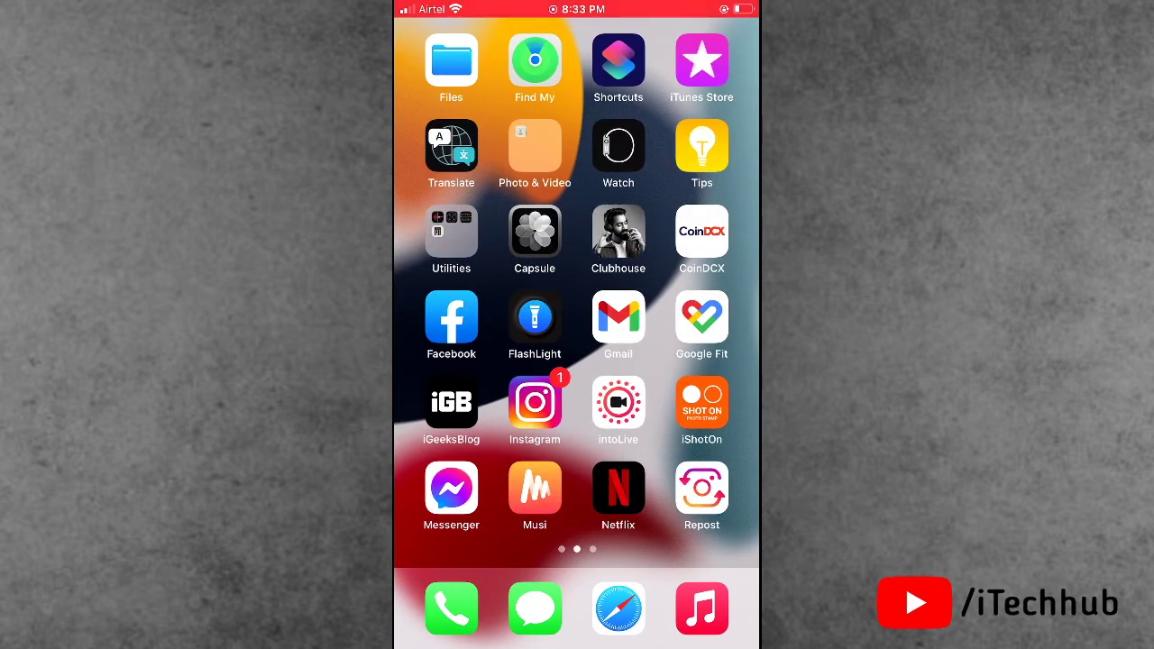
{"action": "scroll", "scroll_direction": "left", "scroll_amount": 3}
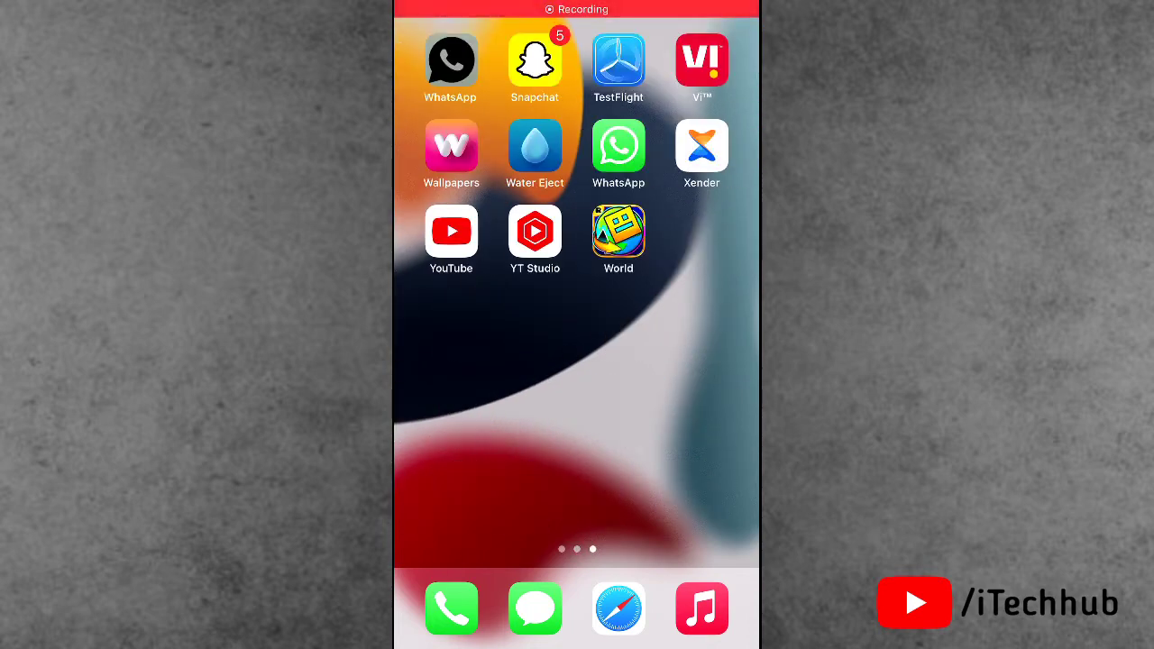
Launch WhatsApp and open the business-account contact's chat
{"action": "left_click", "coordinate": [619, 149]}
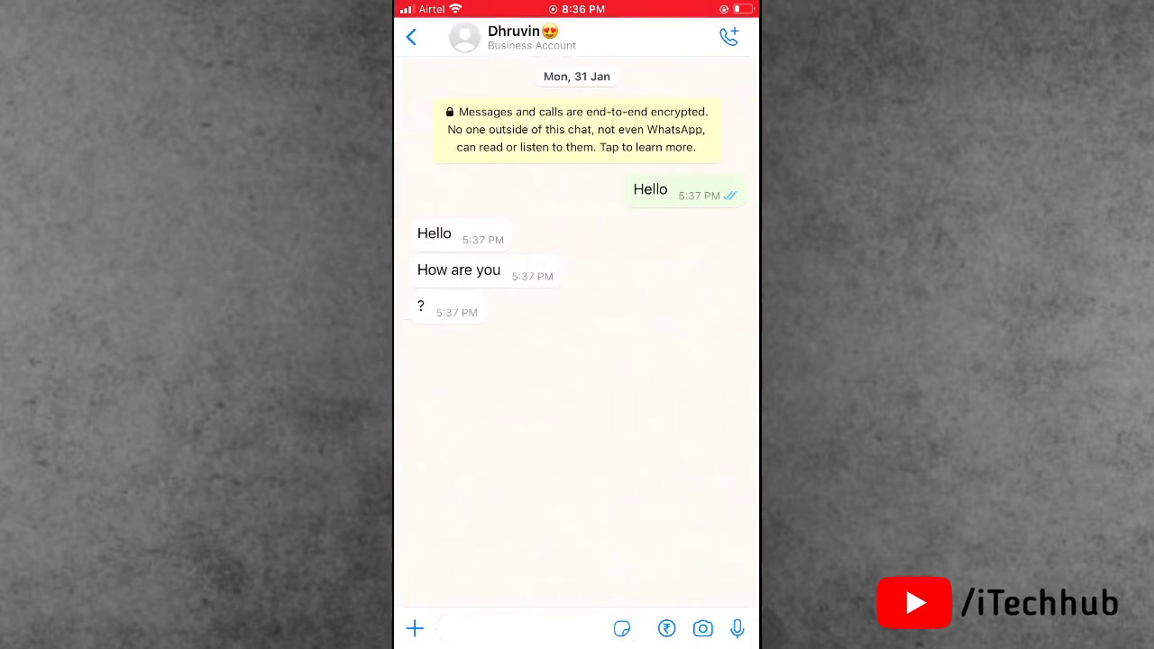
Edit the business contact from its info page and confirm Delete Contact
{"action": "left_click", "coordinate": [523, 36]}
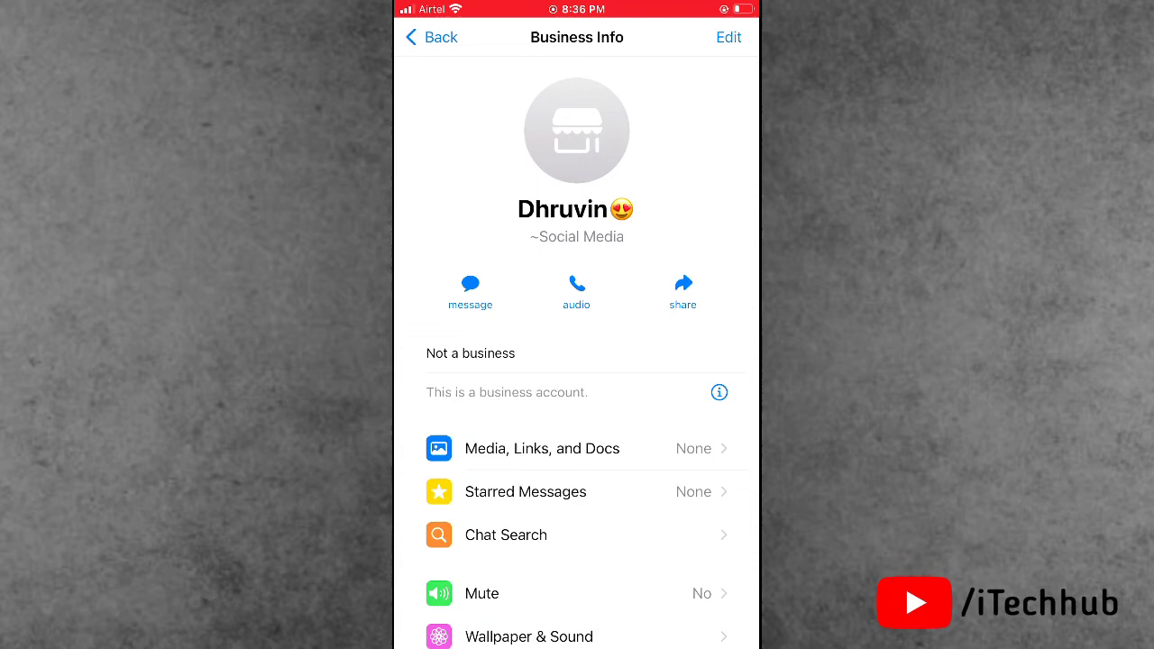
{"action": "left_click", "coordinate": [728, 37]}
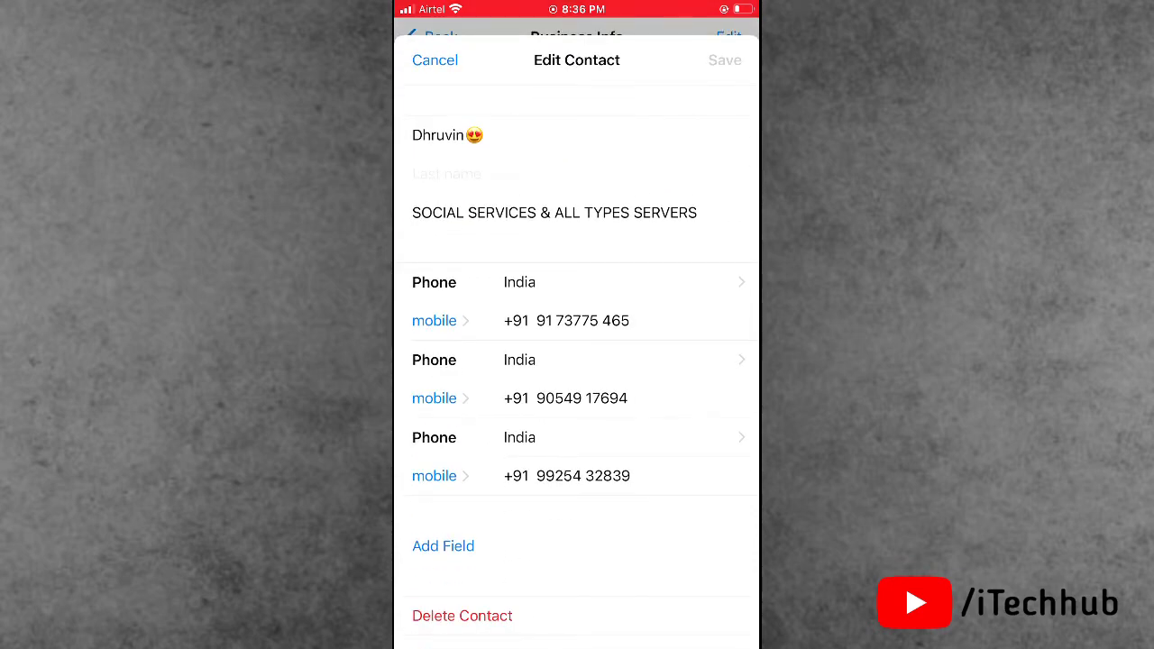
{"action": "scroll", "scroll_direction": "up", "scroll_amount": 3}
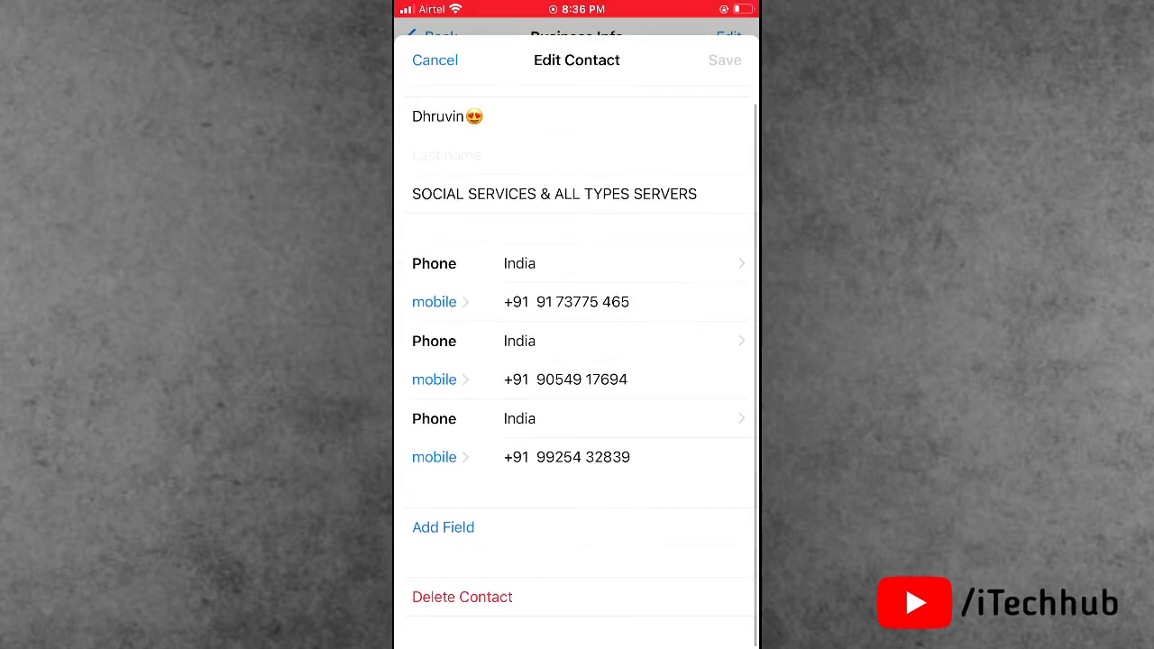
{"action": "left_click", "coordinate": [461, 596]}
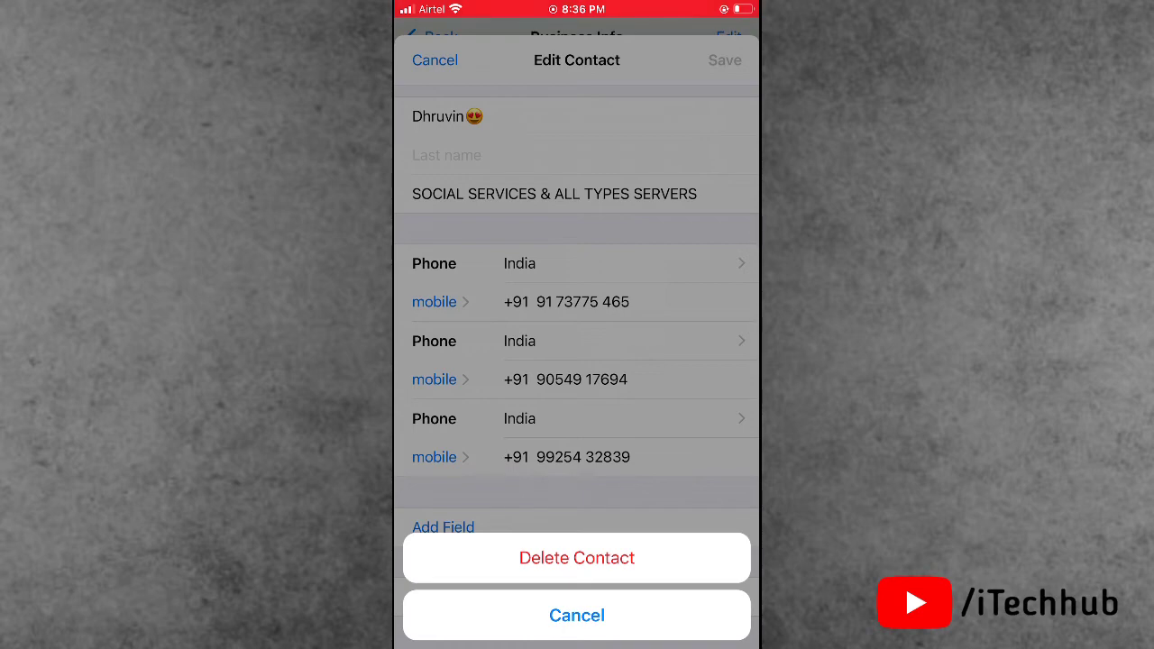
{"action": "left_click", "coordinate": [576, 615]}
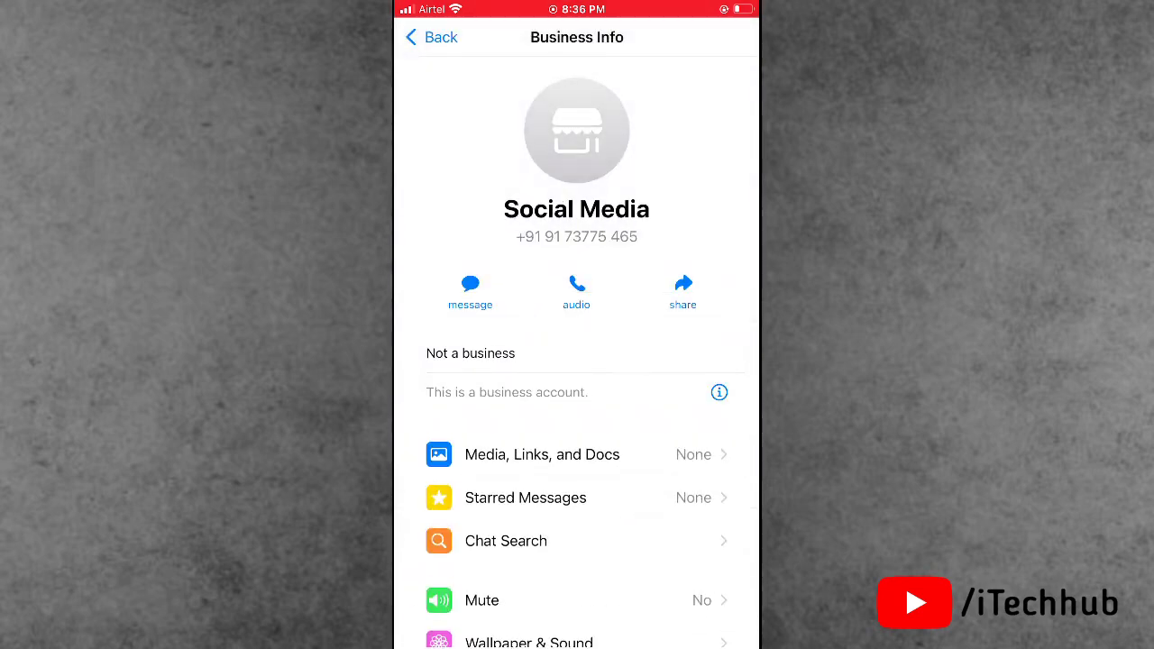